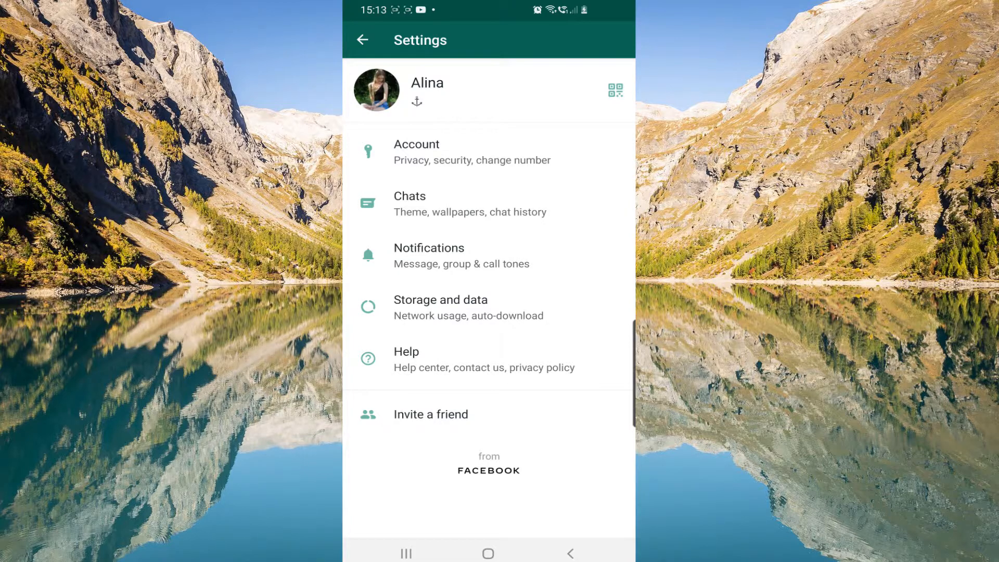
- Return to Chats and reach WhatsApp Settings through the three-dot menu
left_click(362, 40)
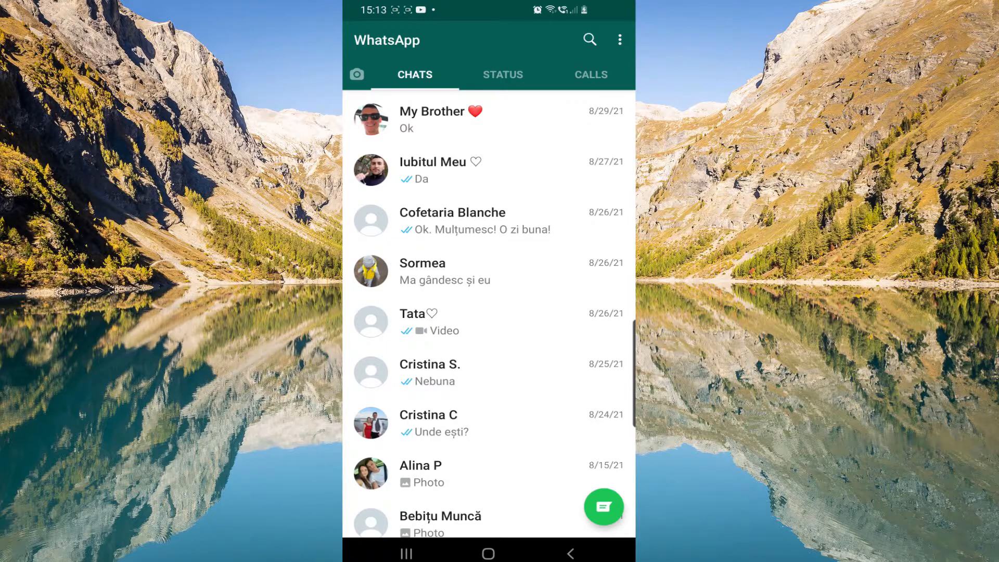
left_click(619, 39)
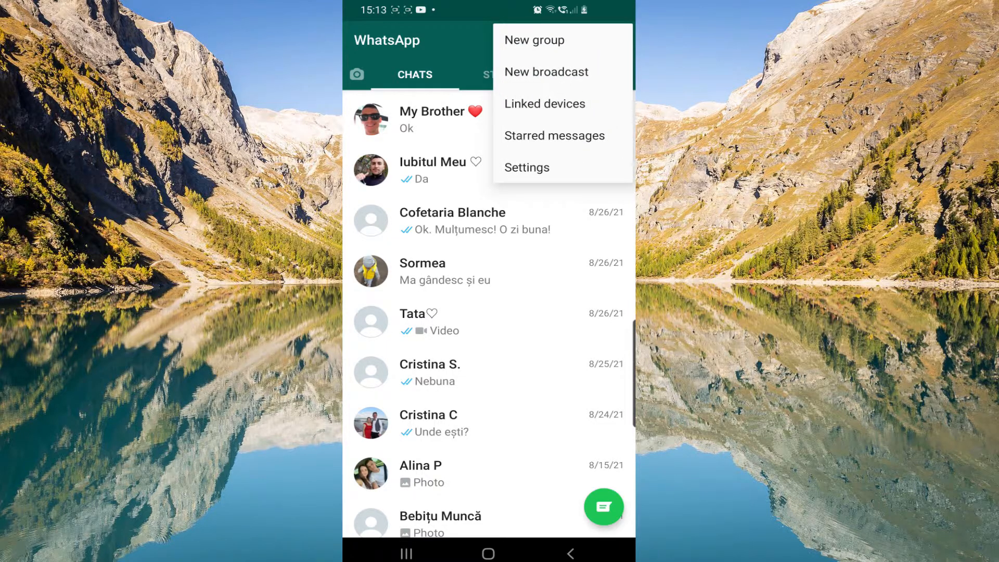
left_click(527, 167)
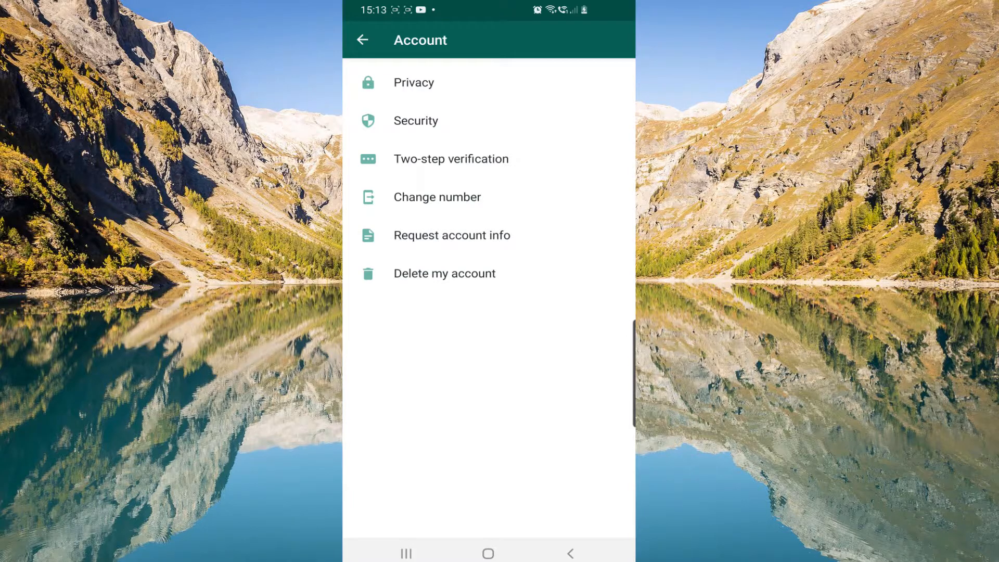
- In Privacy settings, set Last seen to Nobody
left_click(414, 82)
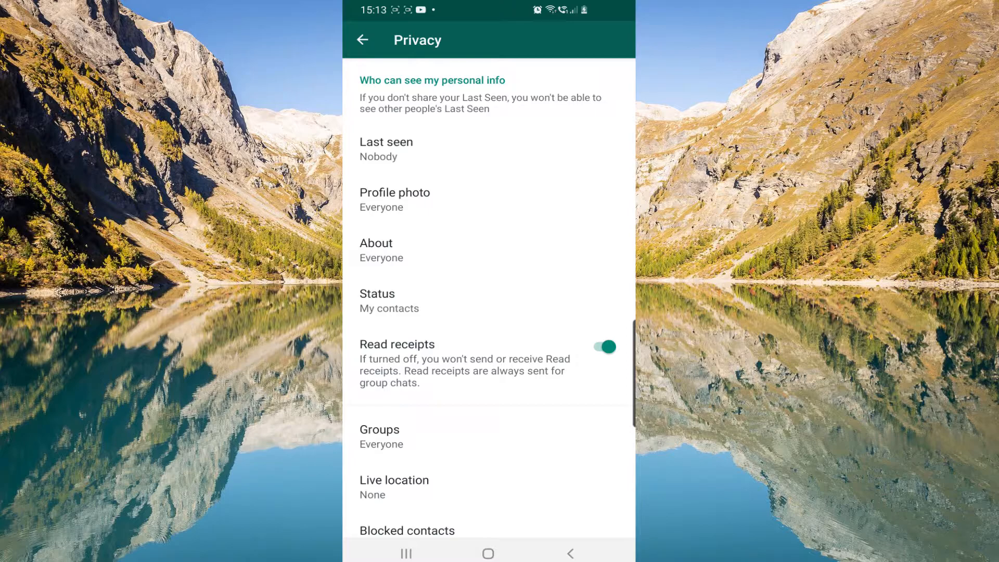
left_click(386, 149)
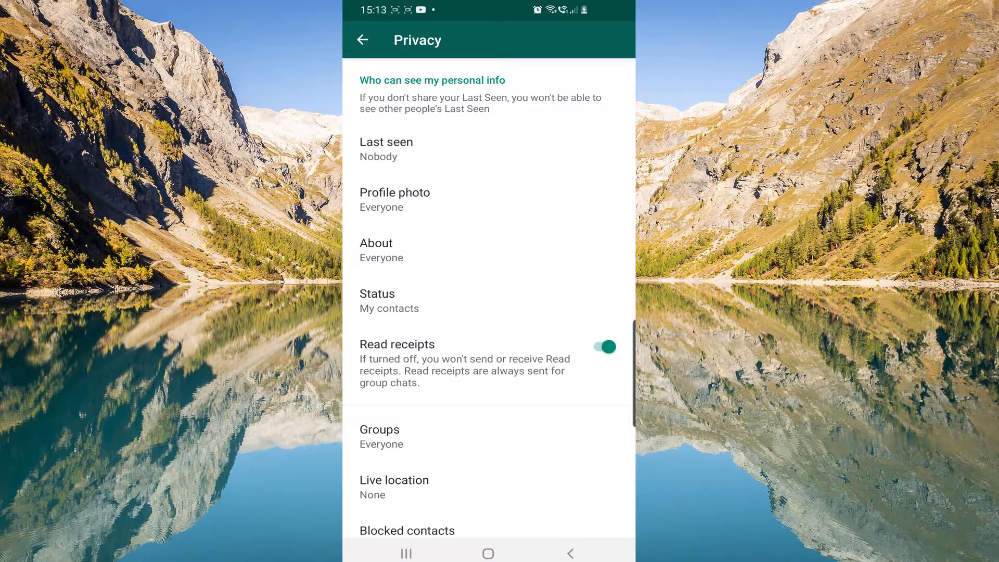
- Share Status with no contacts and confirm the selection
left_click(388, 301)
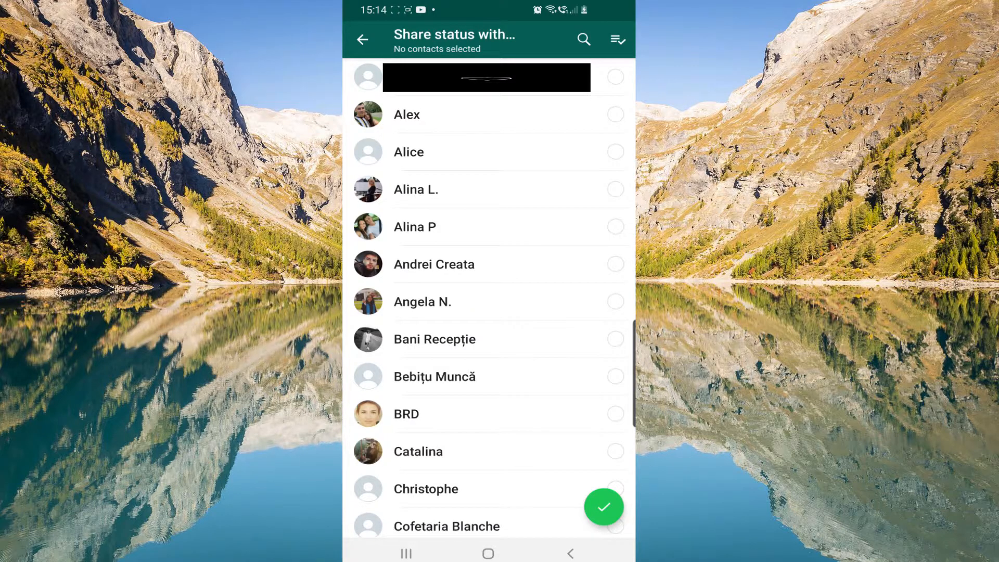
left_click(604, 507)
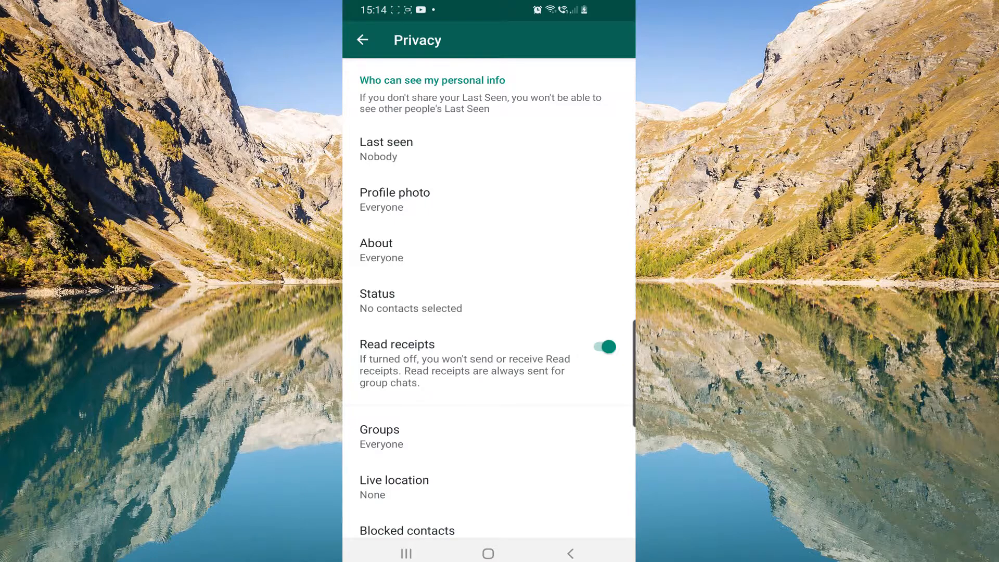
- Turn off Read receipts and leave WhatsApp for the home screen
left_click(602, 347)
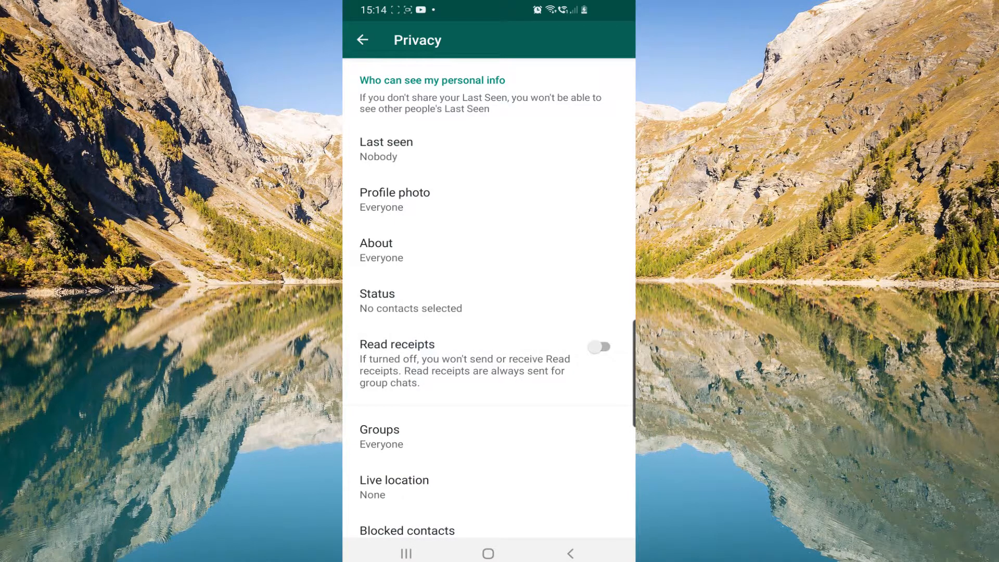
scroll("up", 3)
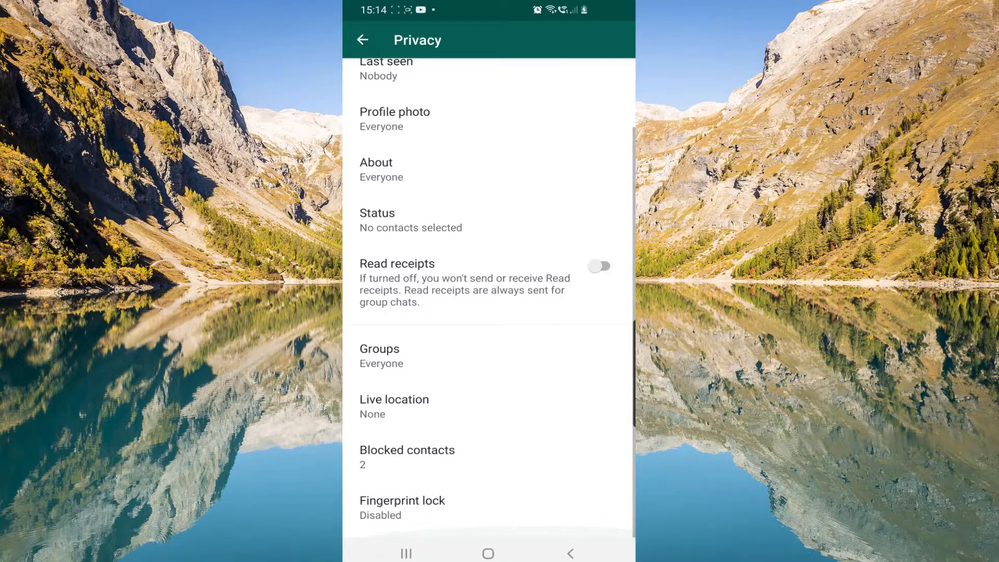
scroll("up", 3)
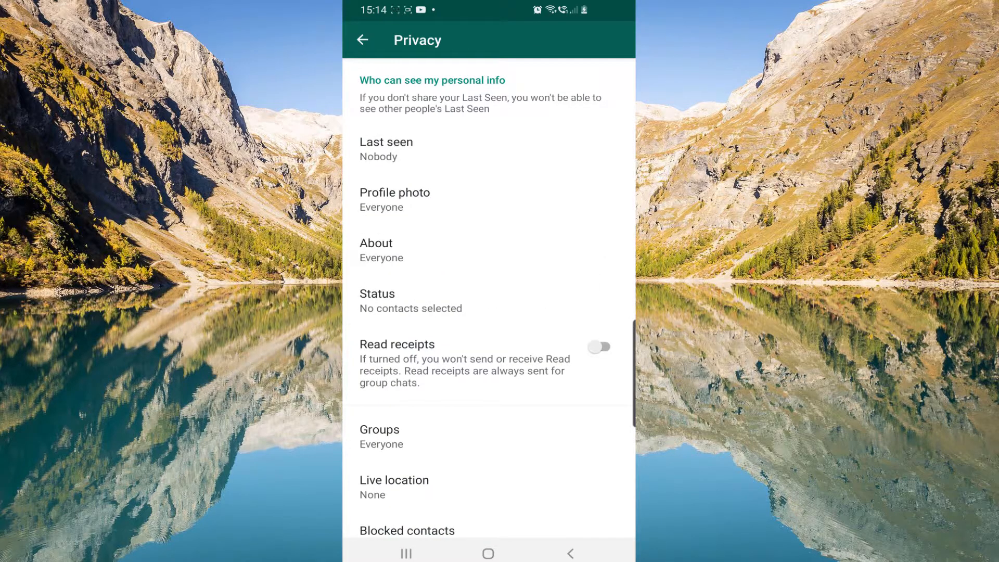
left_click(488, 553)
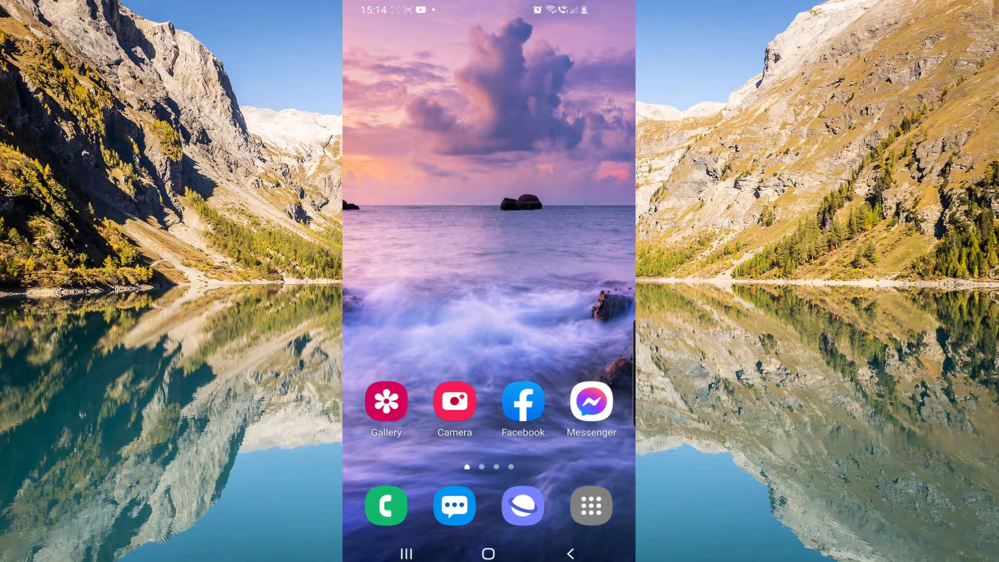